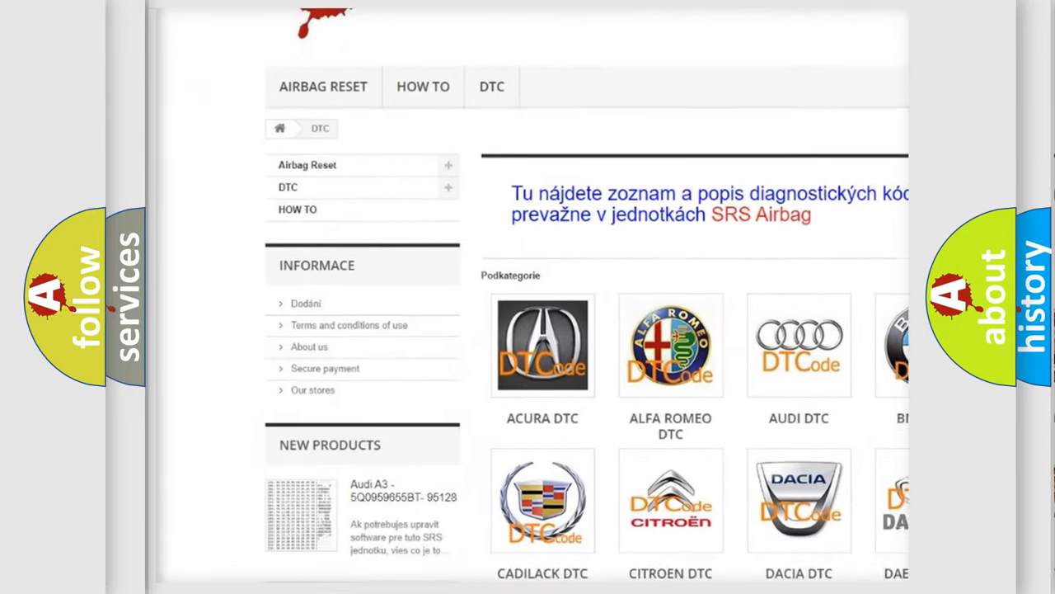
pyautogui.scroll(-3)
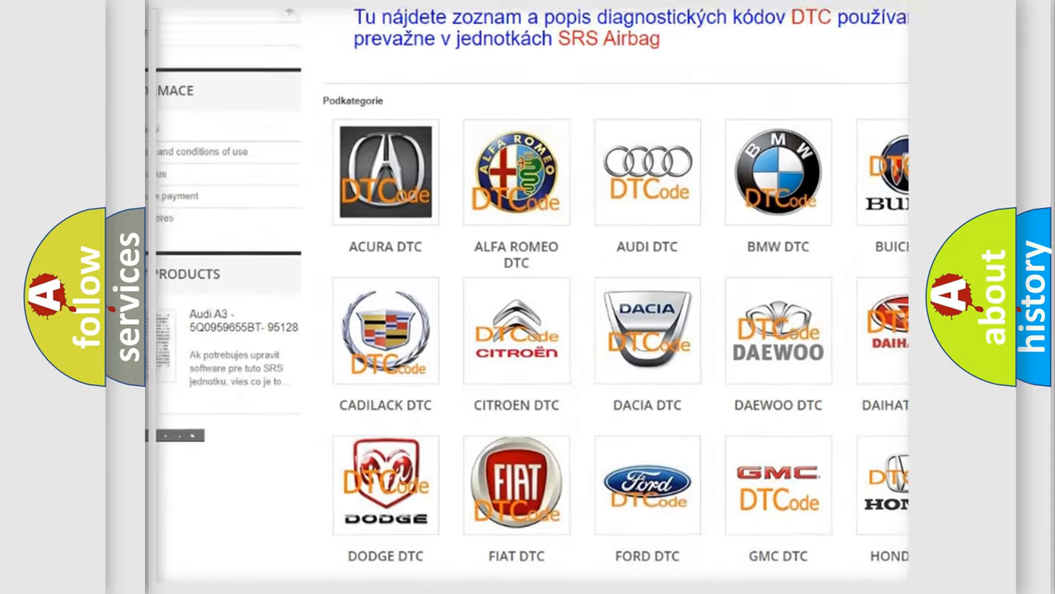
pyautogui.scroll(-3)
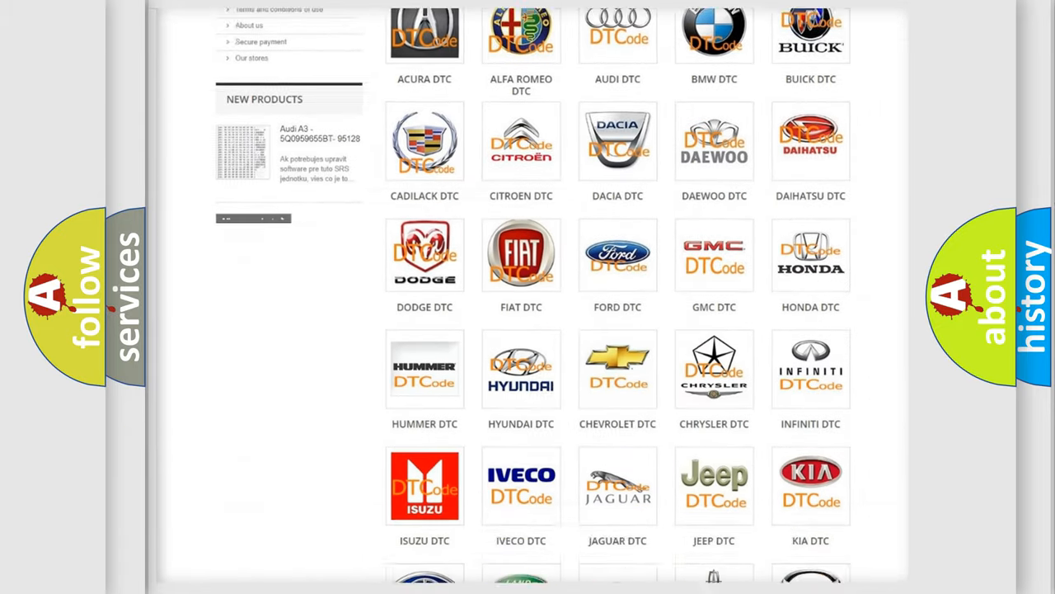
pyautogui.scroll(-3)
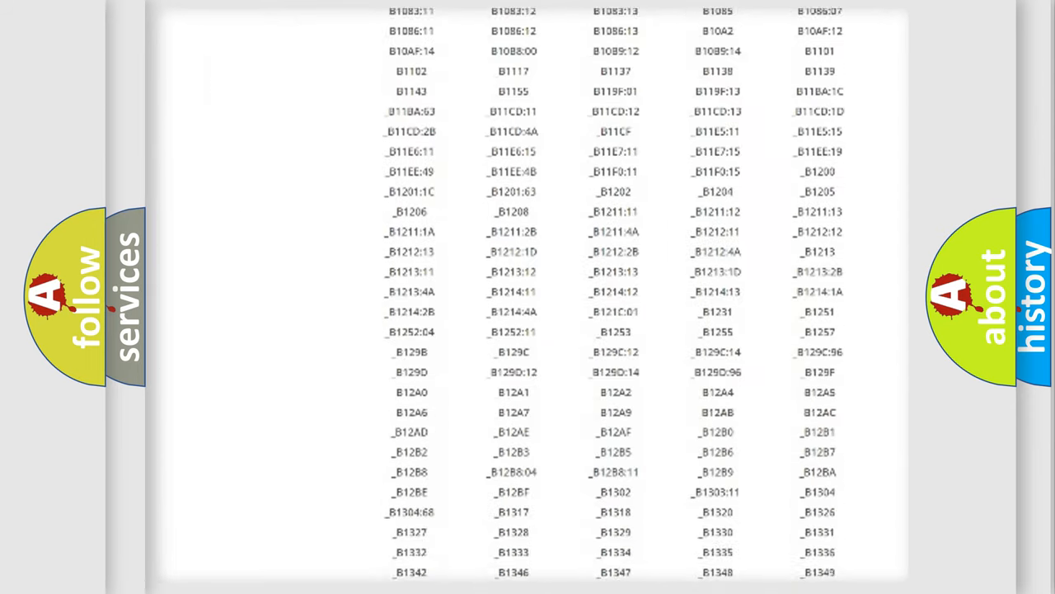
pyautogui.scroll(-3)
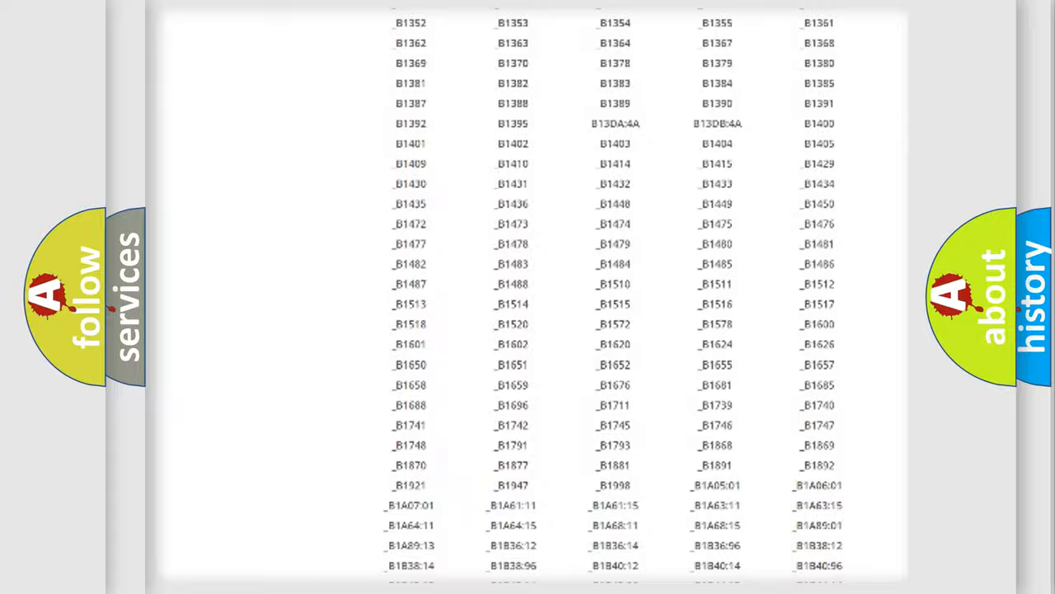